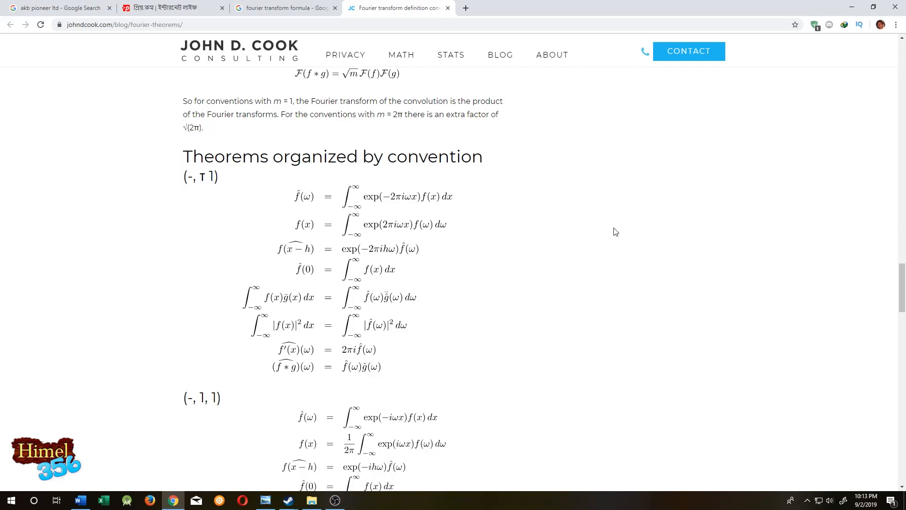
mouse_move(595, 307)
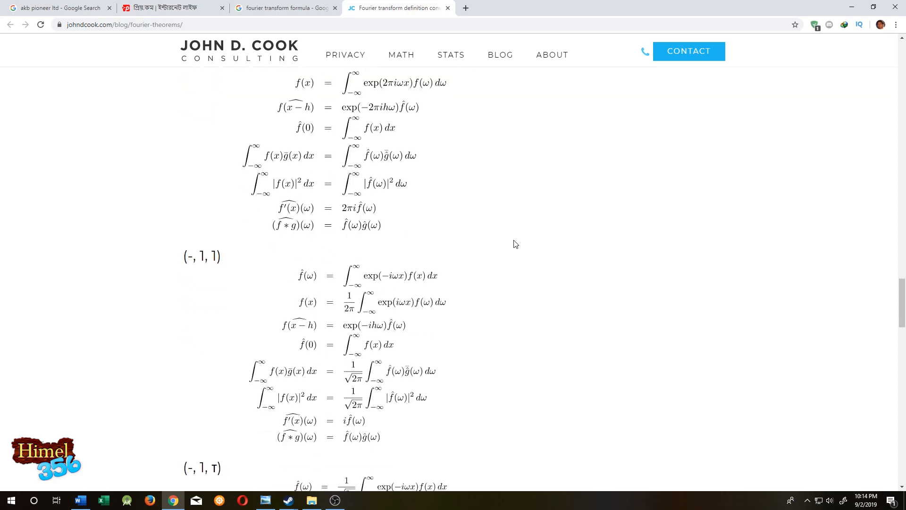
Scroll the johndcook.com Fourier theorems page to the theorems organized by convention
scroll("up", 3)
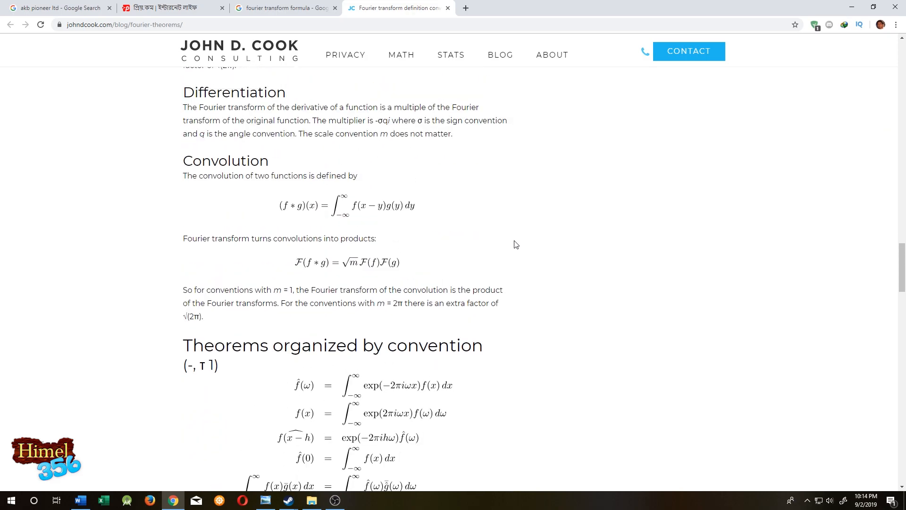
scroll("down", 3)
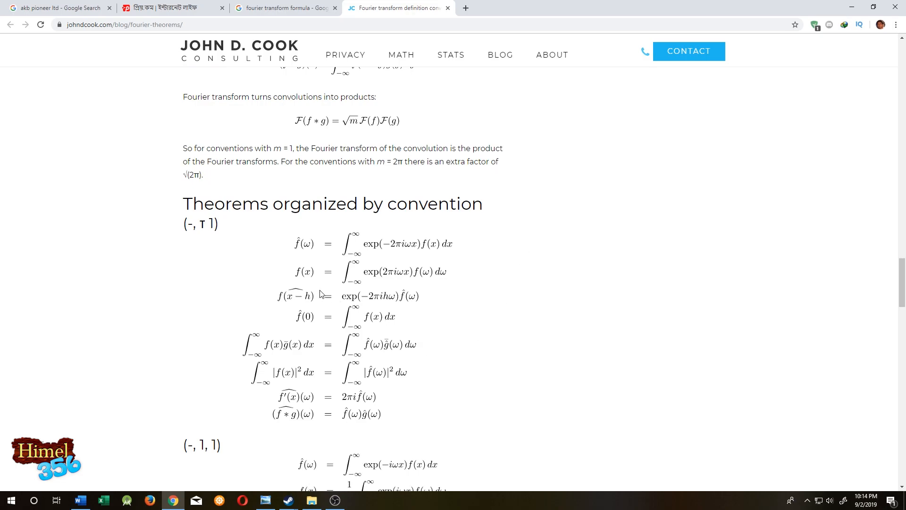
mouse_move(436, 284)
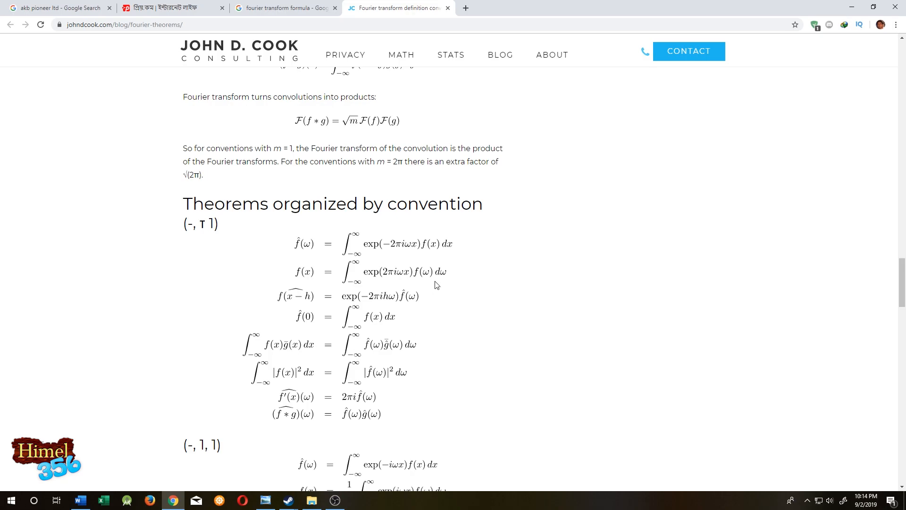
mouse_move(437, 354)
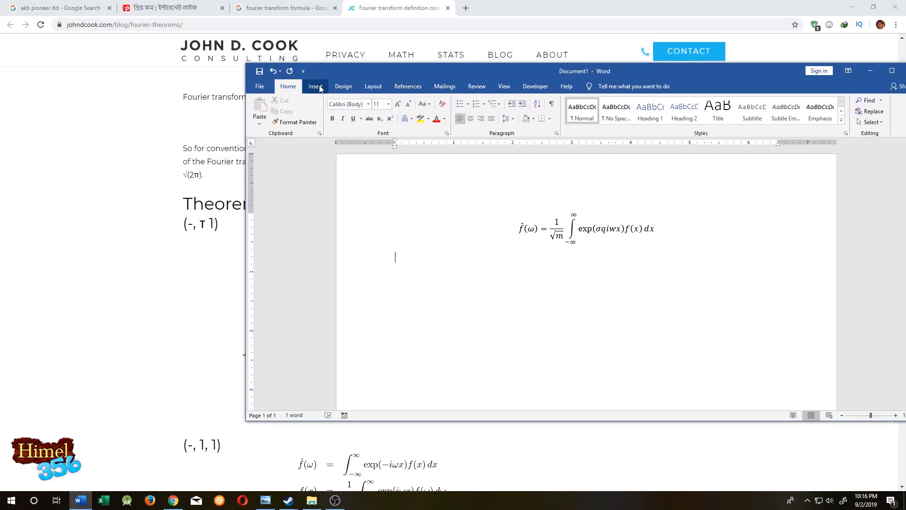
Insert a new blank equation field directly below the existing Fourier transform equation
left_click(315, 85)
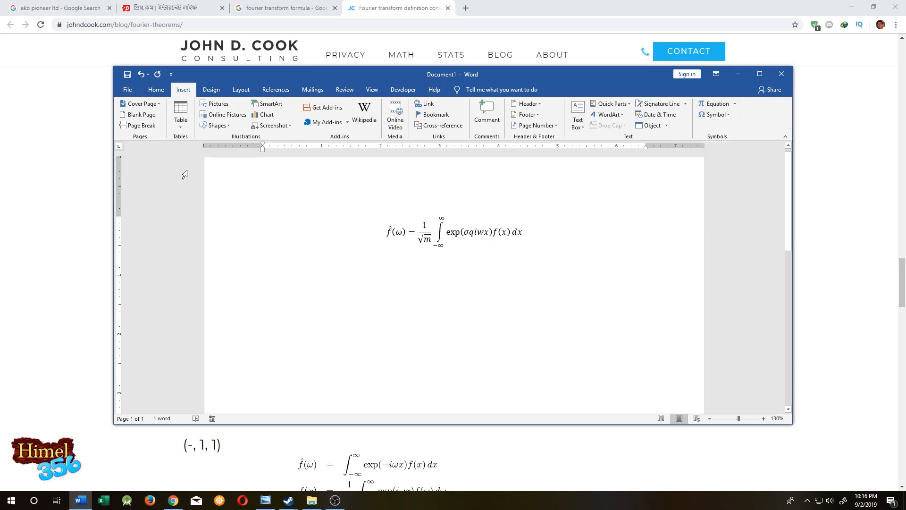
left_click(454, 231)
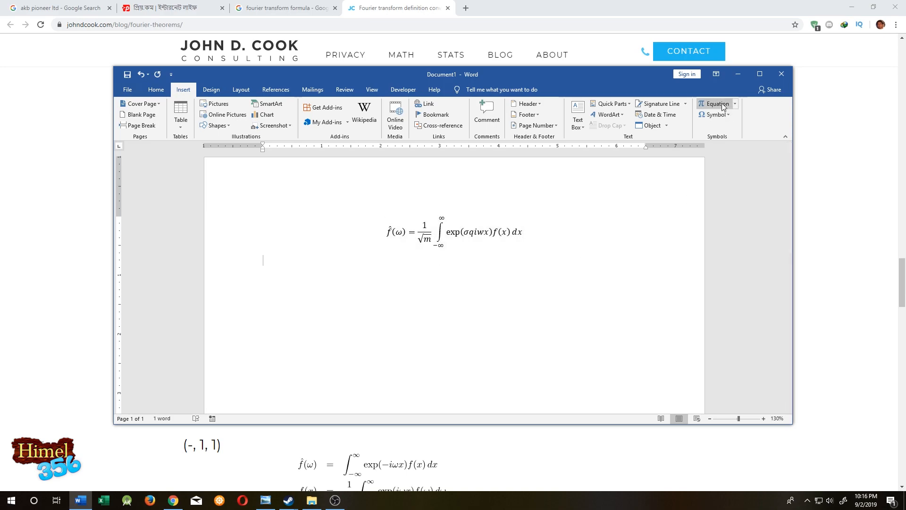
mouse_move(716, 104)
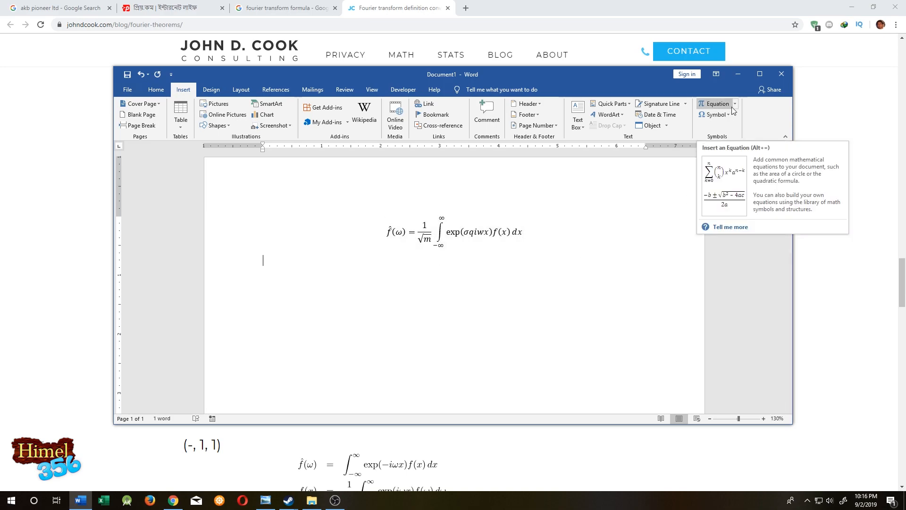
left_click(735, 104)
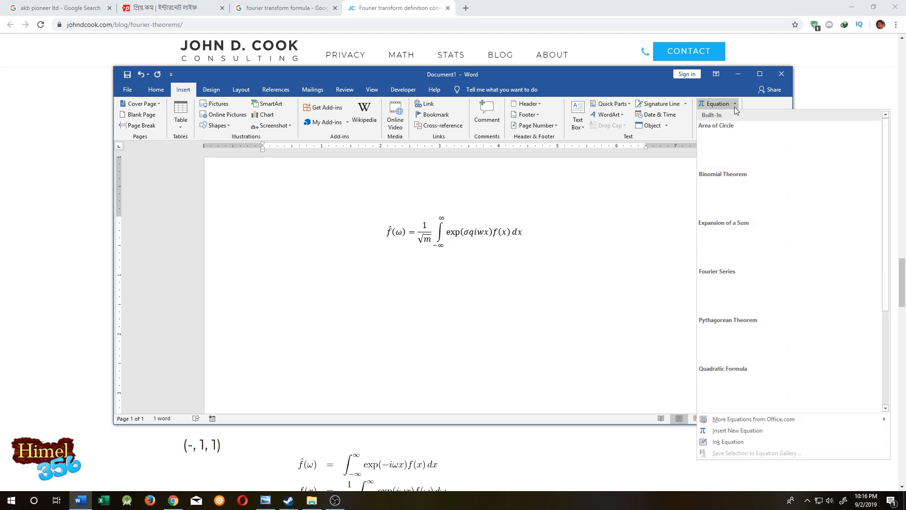
scroll("down", 3)
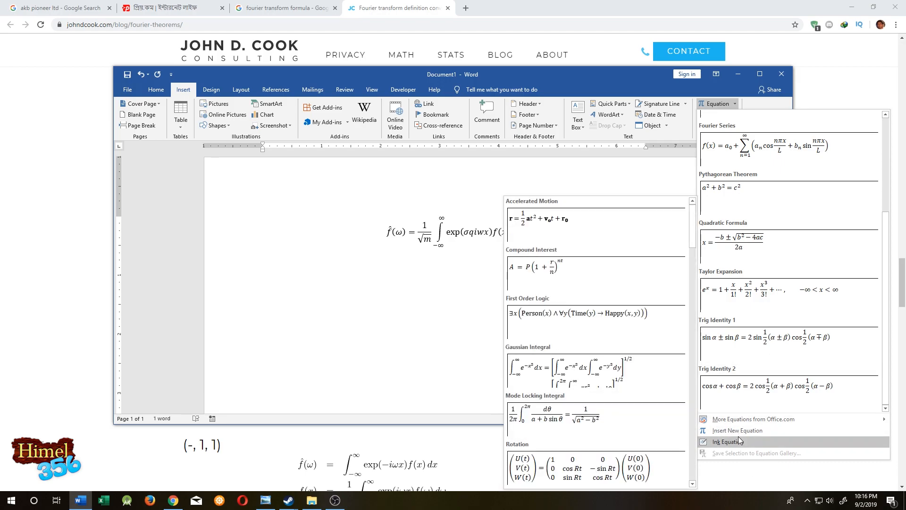
left_click(740, 430)
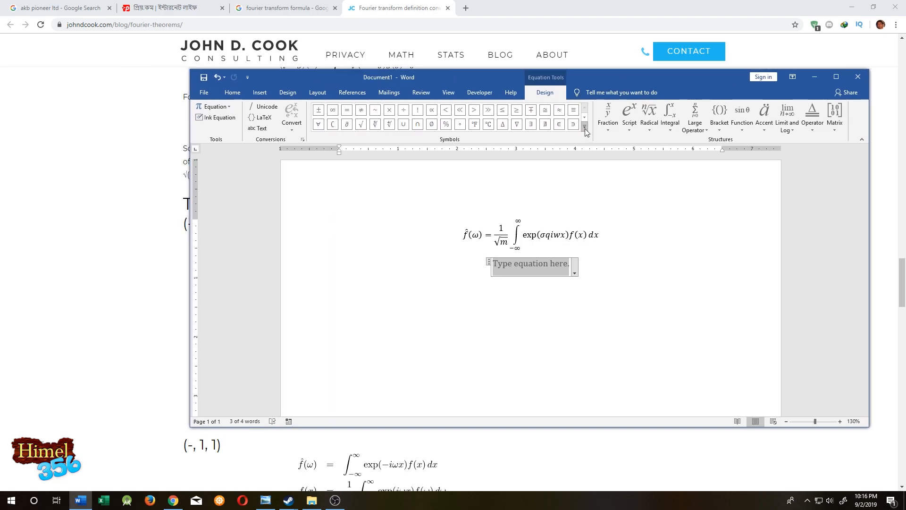
Move the Word window to uncover the reference formulas and launch the Ink Equation handwriting pad
left_click(584, 126)
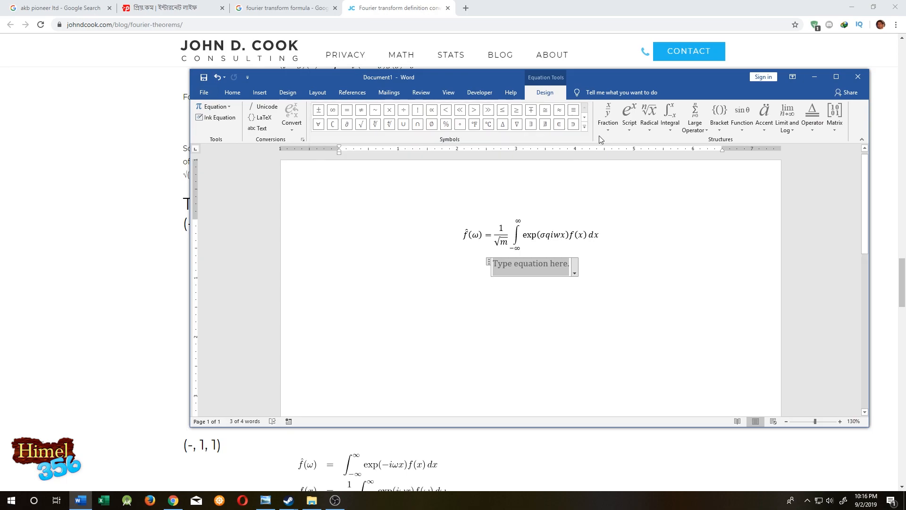
mouse_move(600, 139)
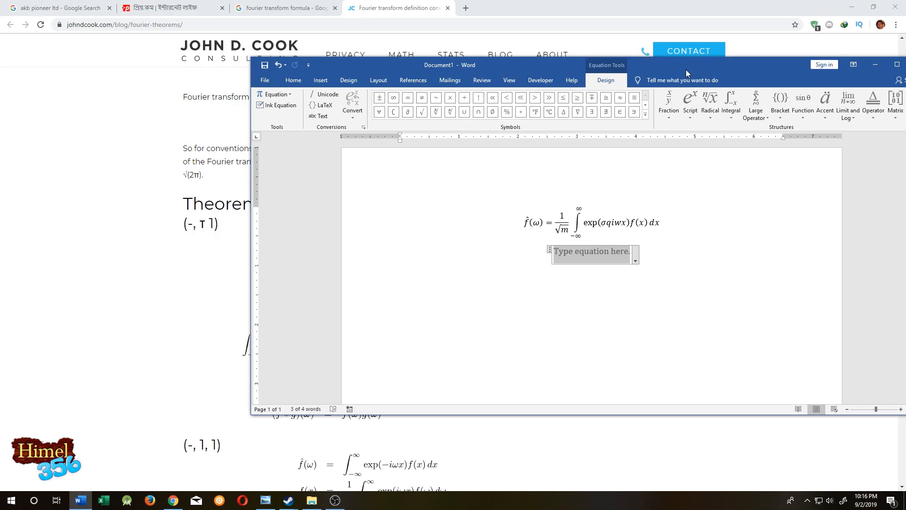
left_click_drag(449, 66, 573, 60)
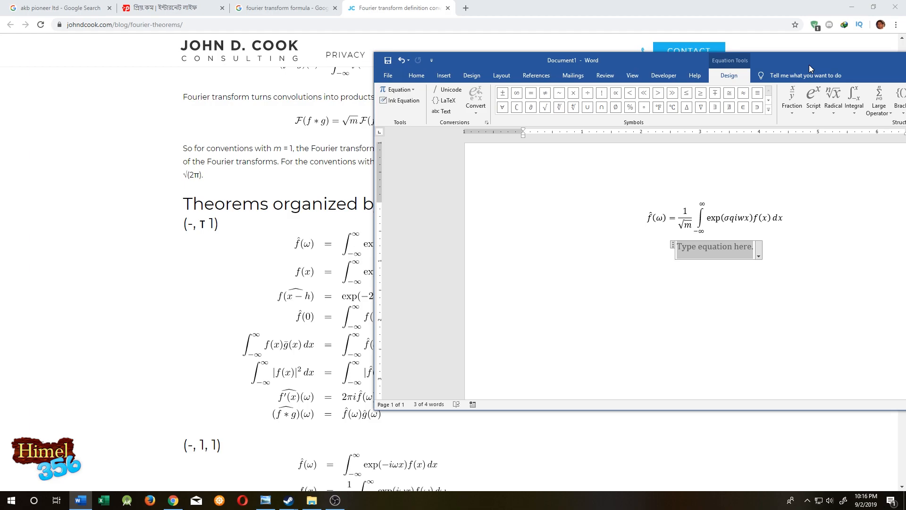
mouse_move(402, 100)
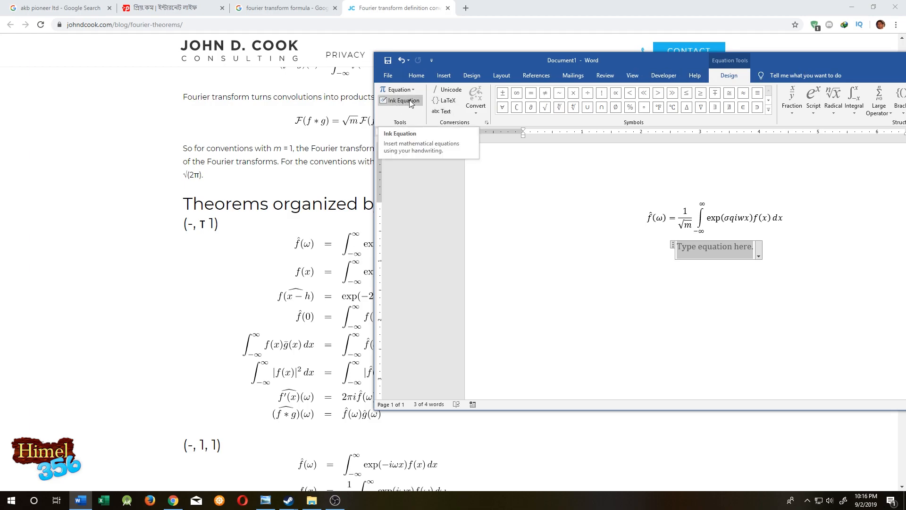
left_click(403, 101)
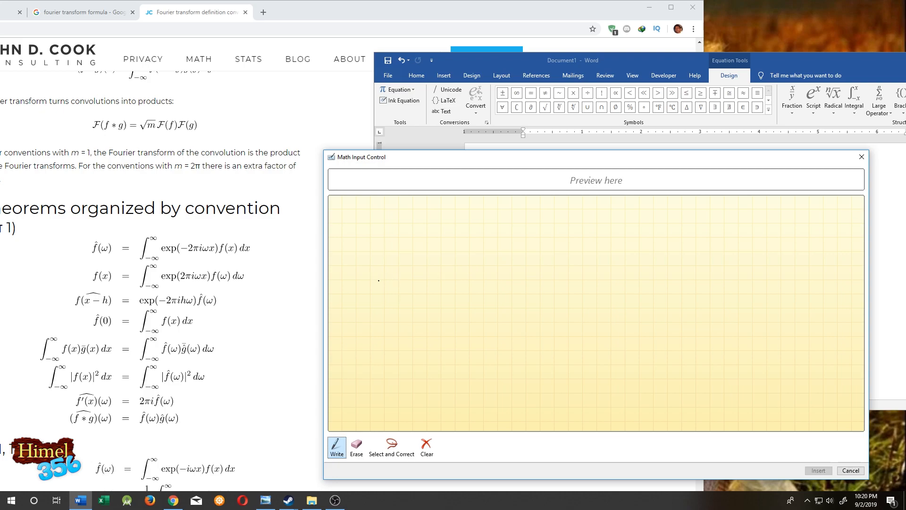
Handwrite f̂(ω) = ∫ from −∞ to ∞ of exp(−2πiωx) f(x) dx in the Math Input Control pad
left_click_drag(395, 266, 396, 315)
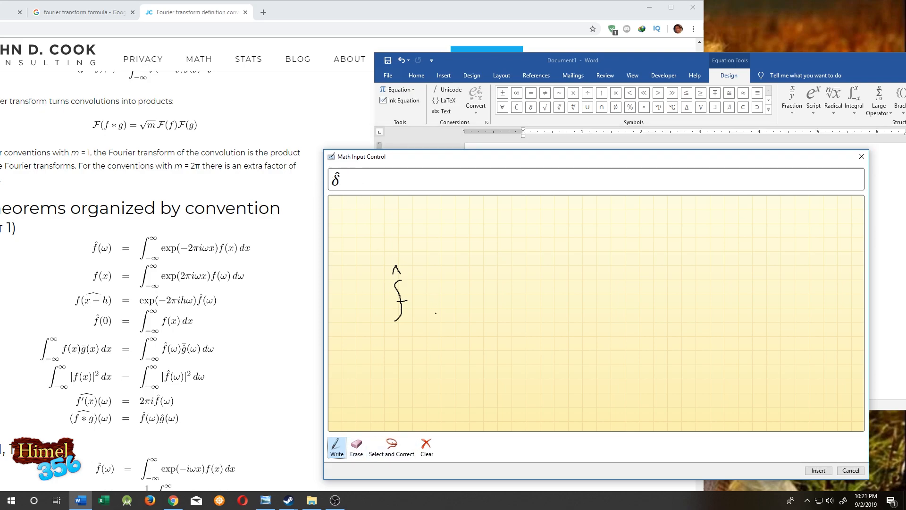
left_click_drag(413, 298, 445, 300)
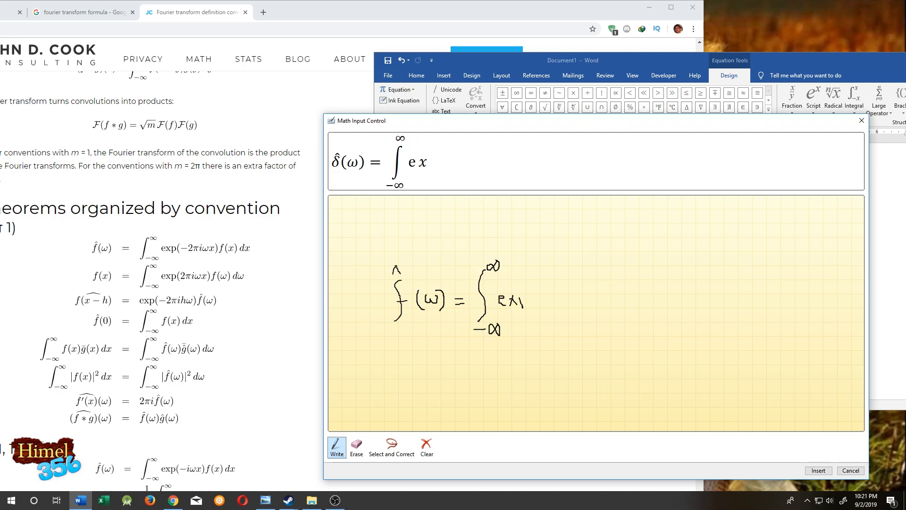
left_click_drag(520, 295, 555, 312)
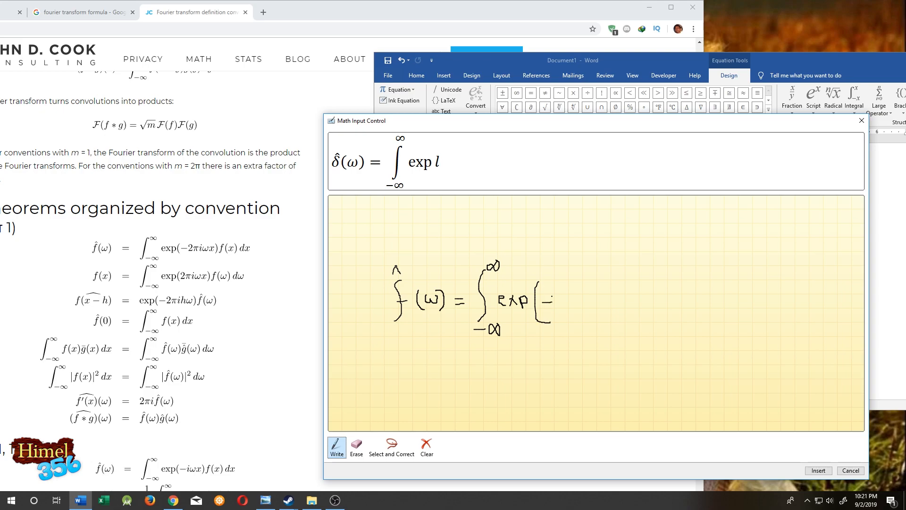
left_click_drag(547, 300, 583, 297)
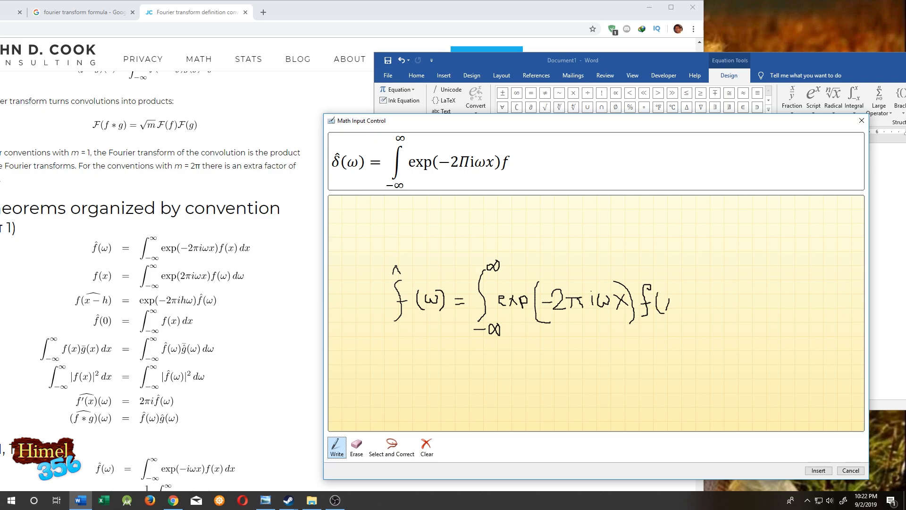
left_click_drag(664, 300, 705, 300)
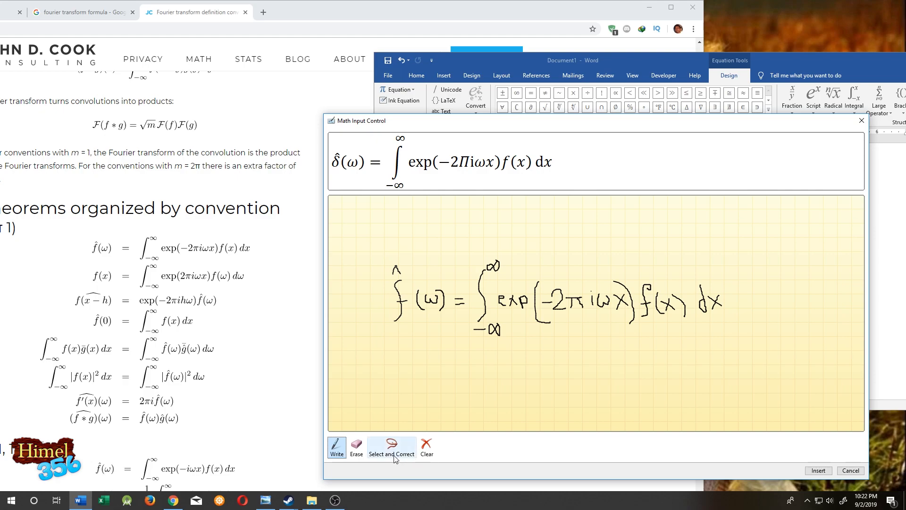
Correct the misread delta symbol to f, then insert the recognized equation into the document
left_click(391, 447)
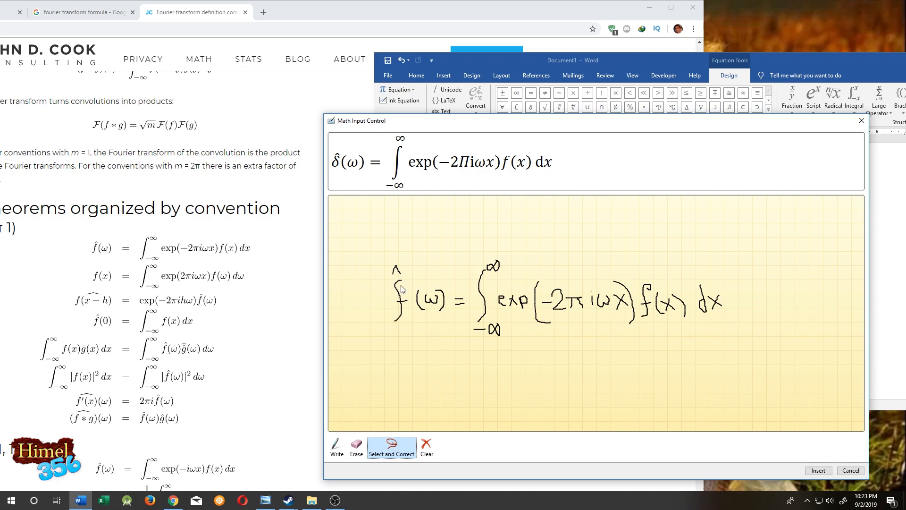
left_click(398, 298)
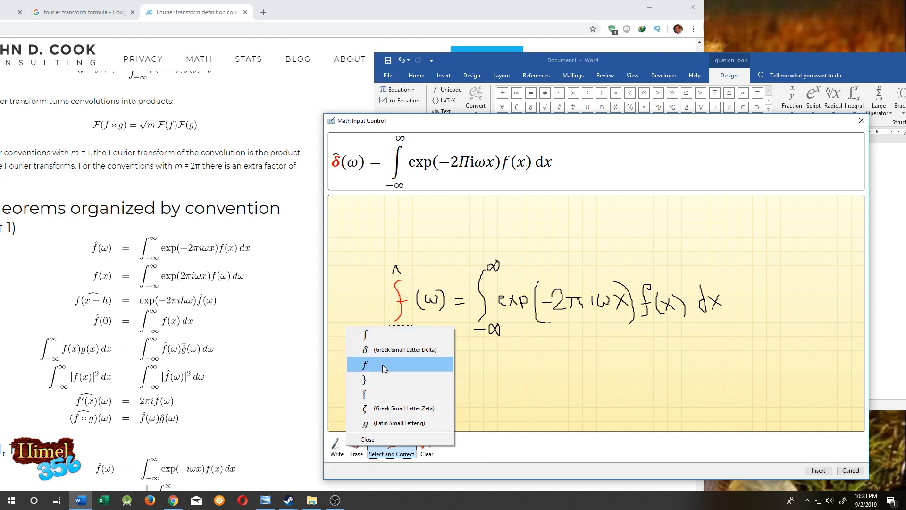
left_click(364, 365)
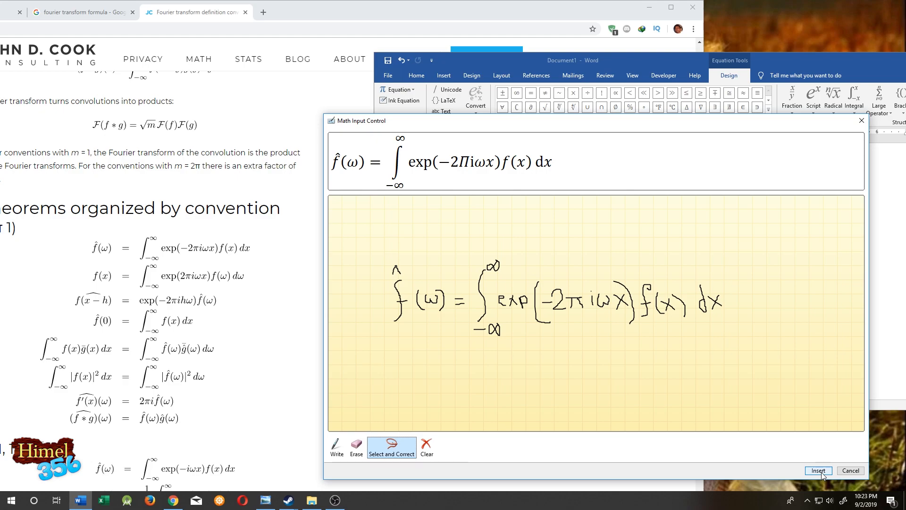
left_click(818, 470)
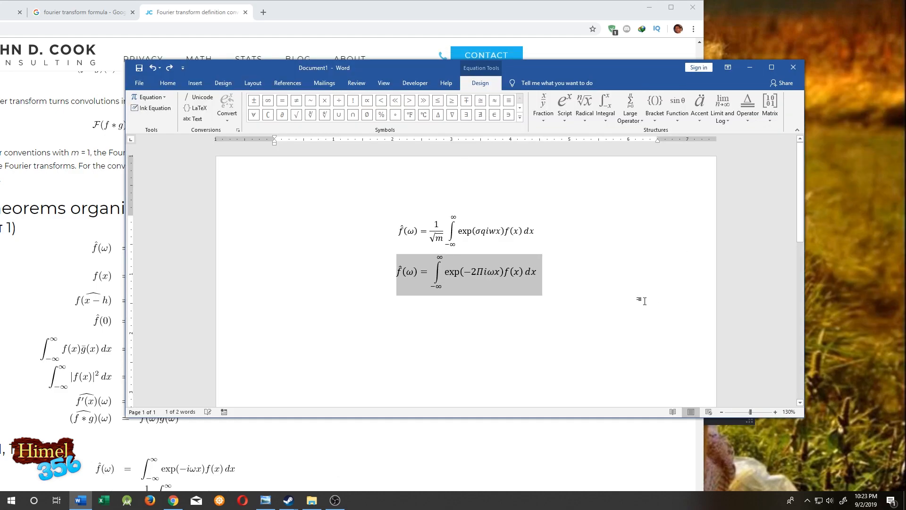